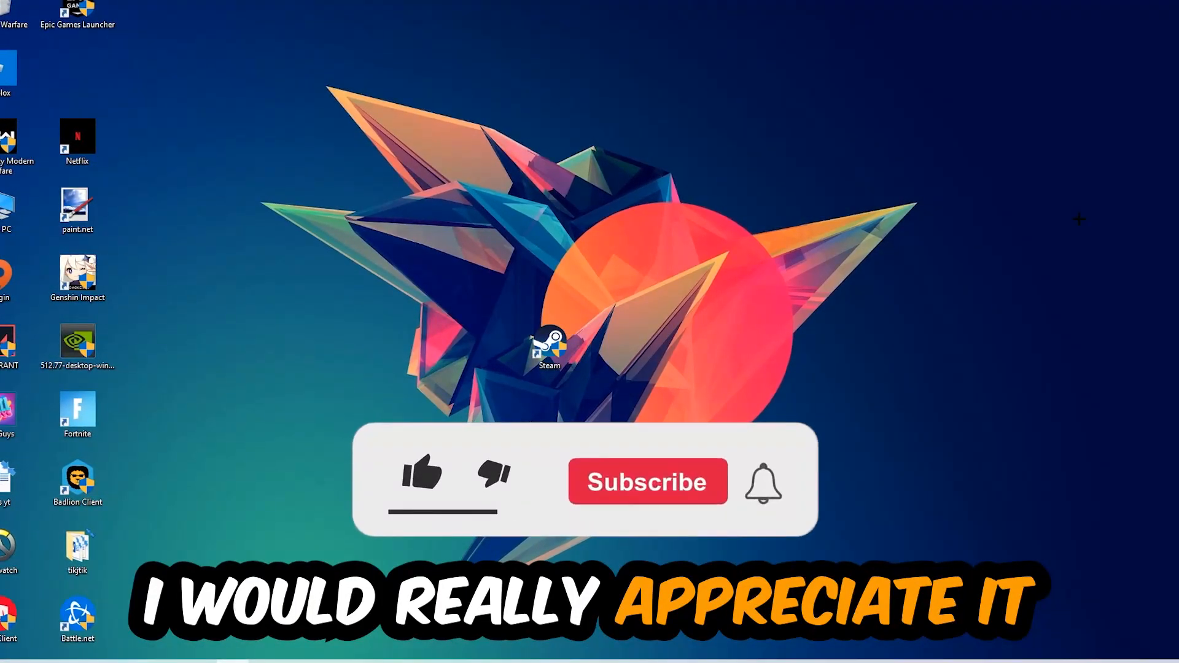
Bring up the taskbar's shortcut menu showing the Task Manager option
{"action": "left_click", "coordinate": [421, 479]}
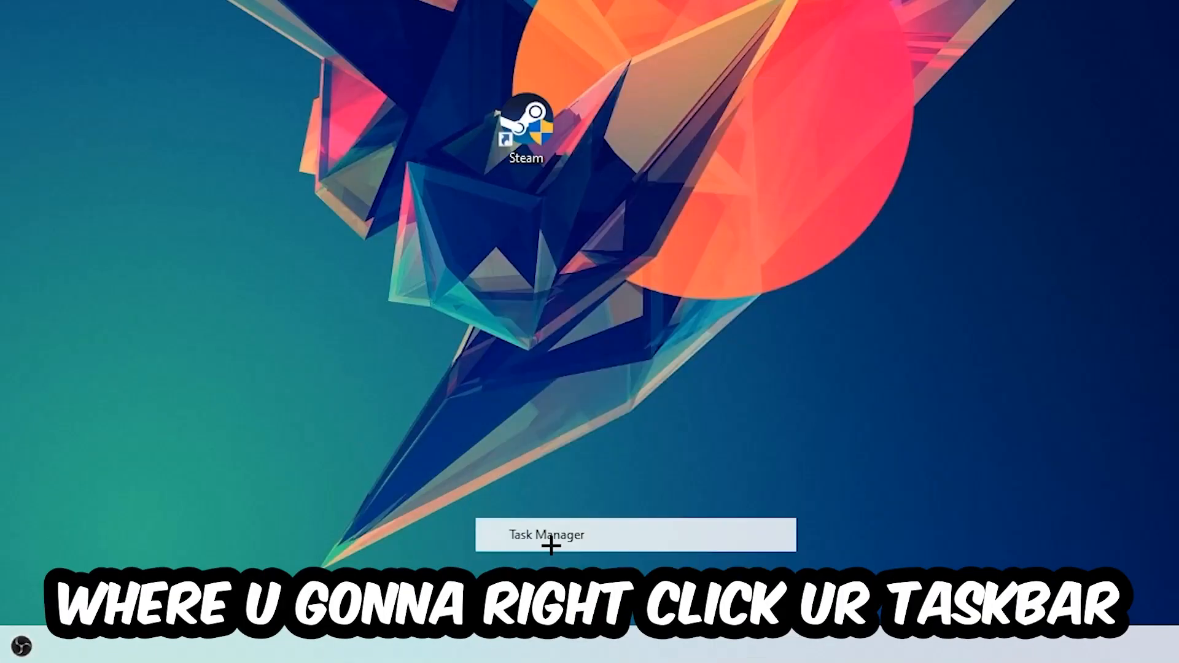
Launch Task Manager and select a background process in the Processes list
{"action": "left_click", "coordinate": [545, 536]}
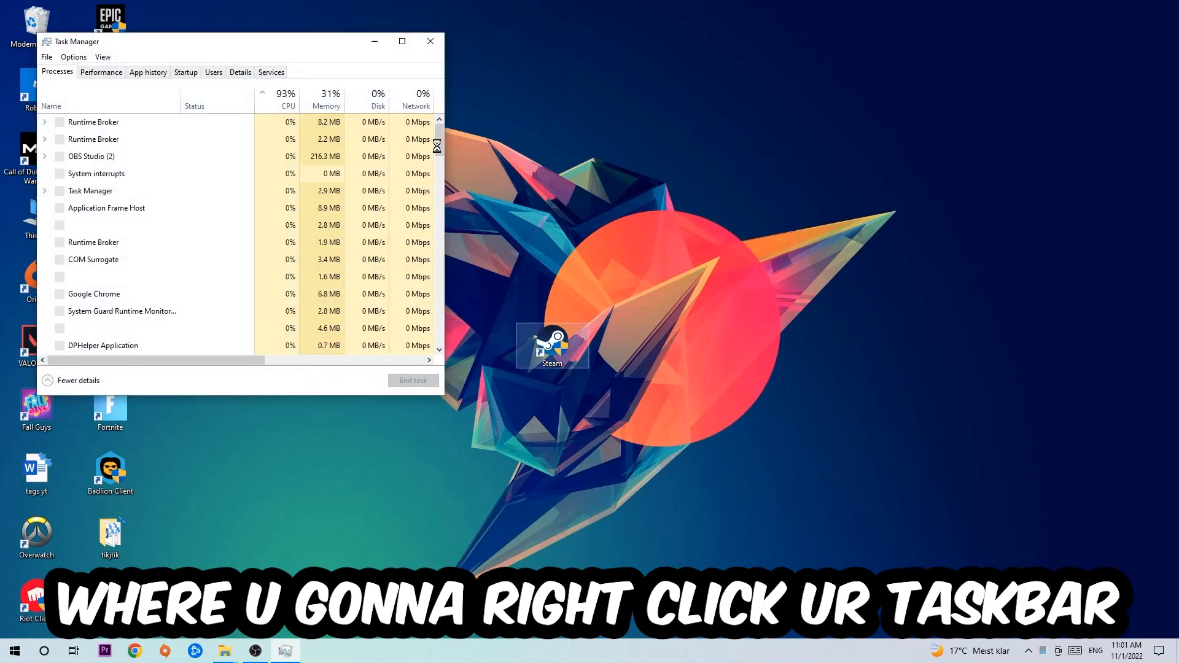
{"action": "left_click", "coordinate": [402, 41]}
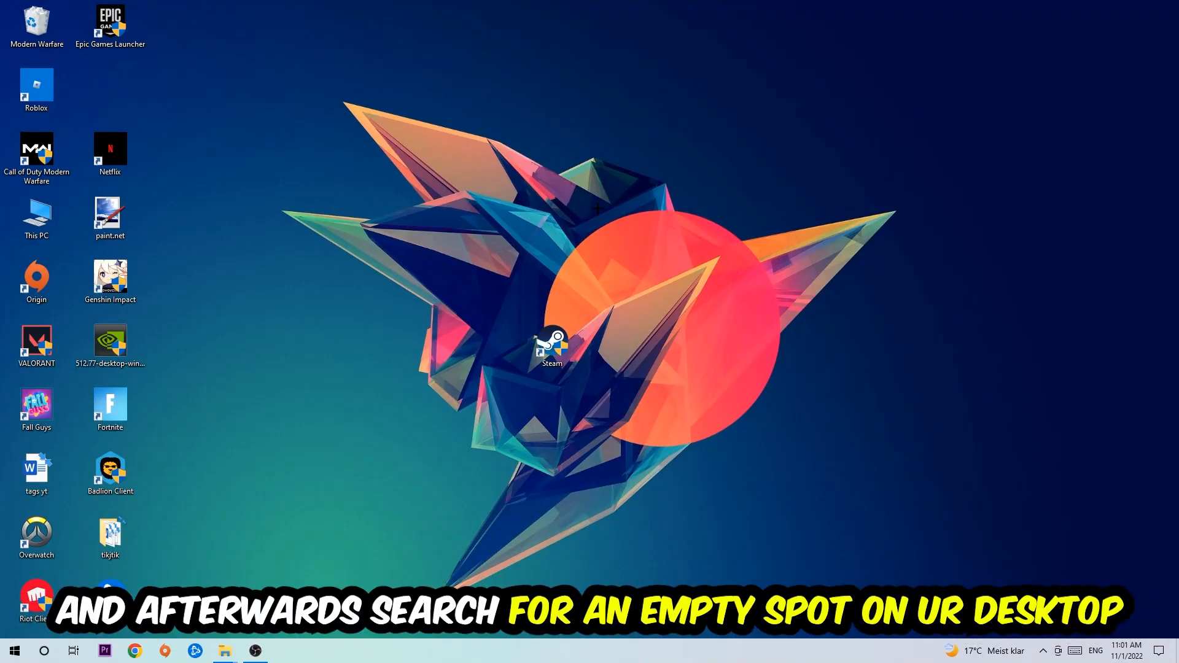
{"action": "mouse_move", "coordinate": [763, 172]}
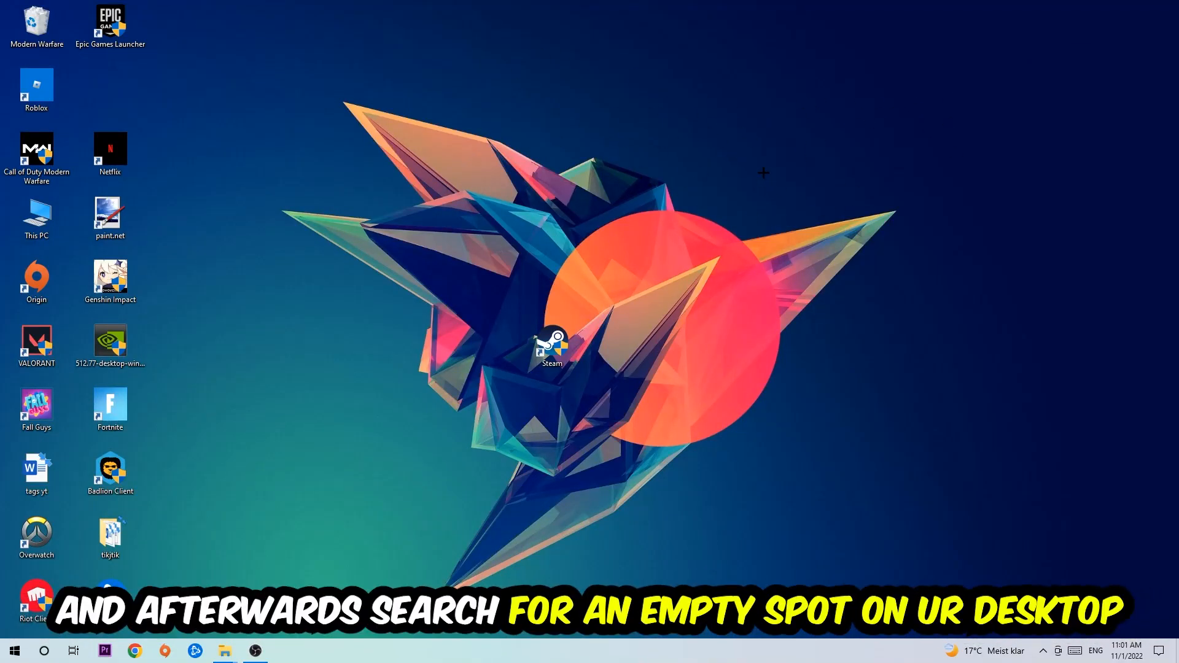
Choose Display settings from the desktop's shortcut menu
{"action": "right_click", "coordinate": [763, 172]}
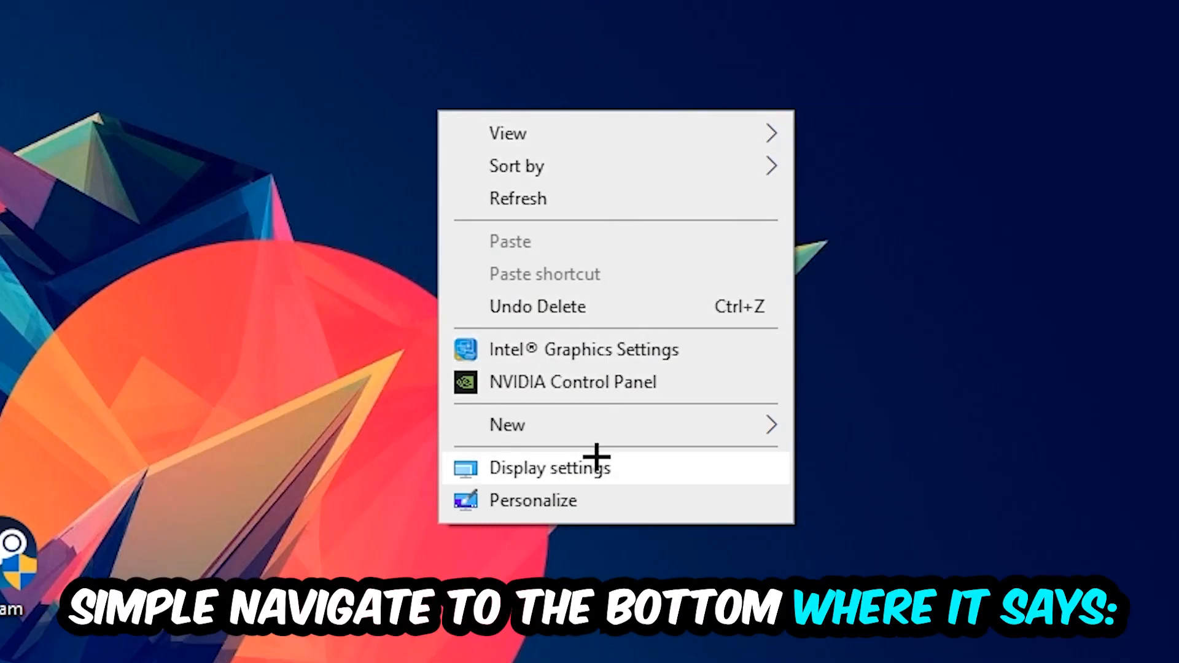
{"action": "left_click", "coordinate": [549, 467]}
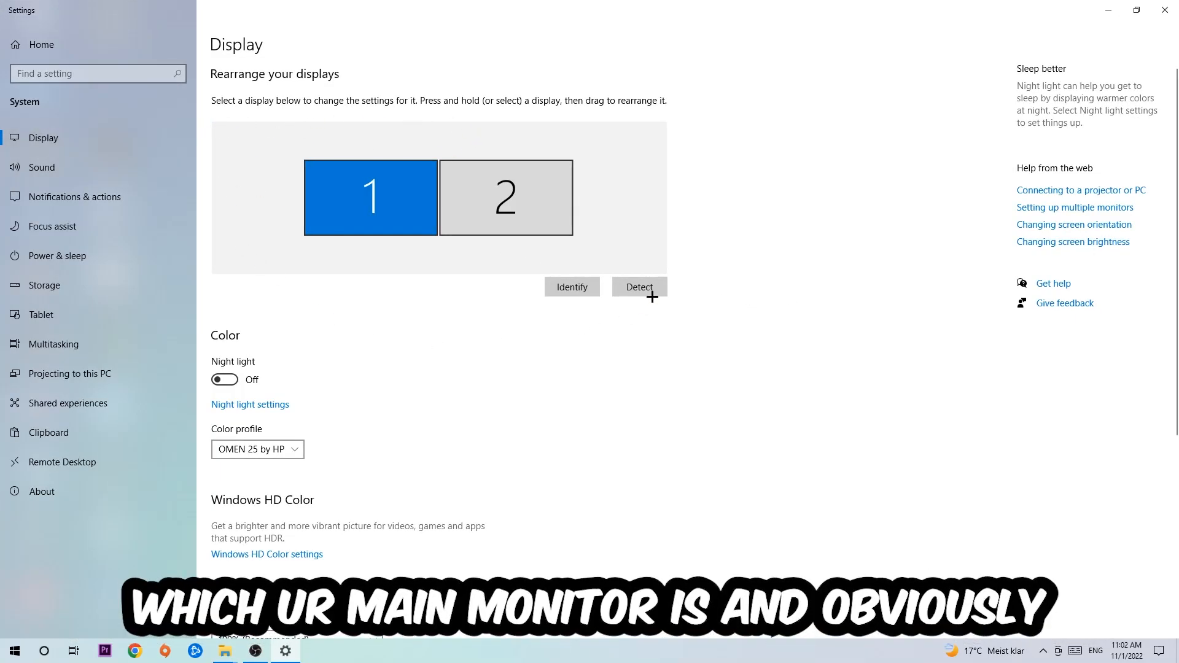
{"action": "mouse_move", "coordinate": [500, 328]}
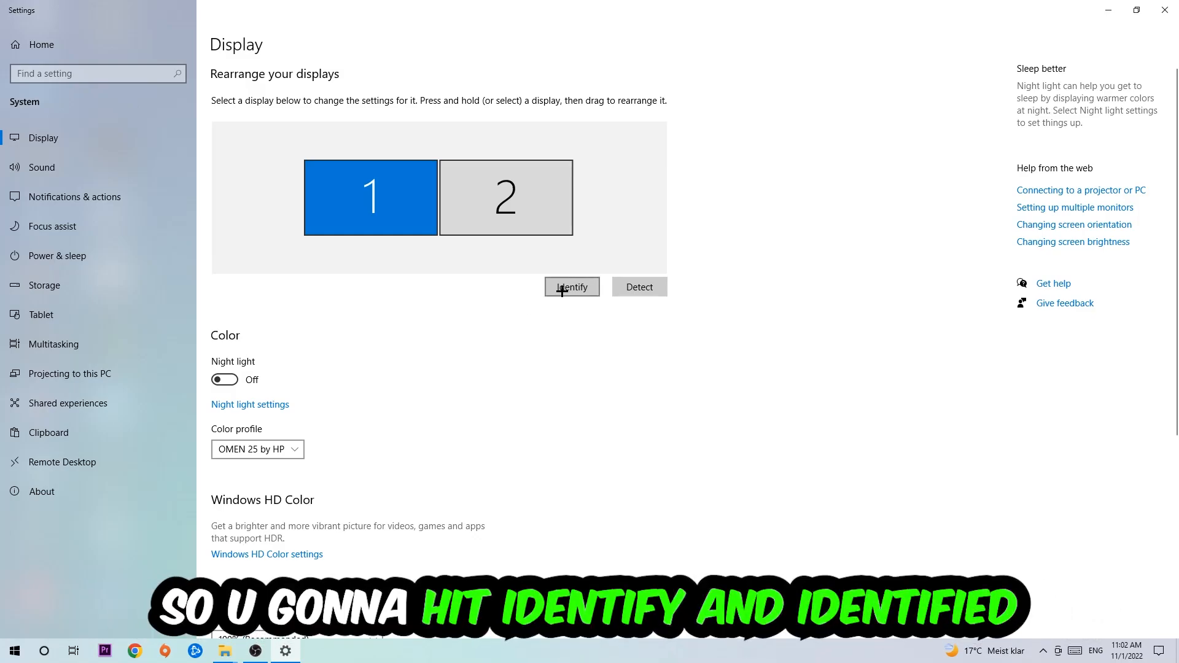
{"action": "left_click", "coordinate": [571, 287]}
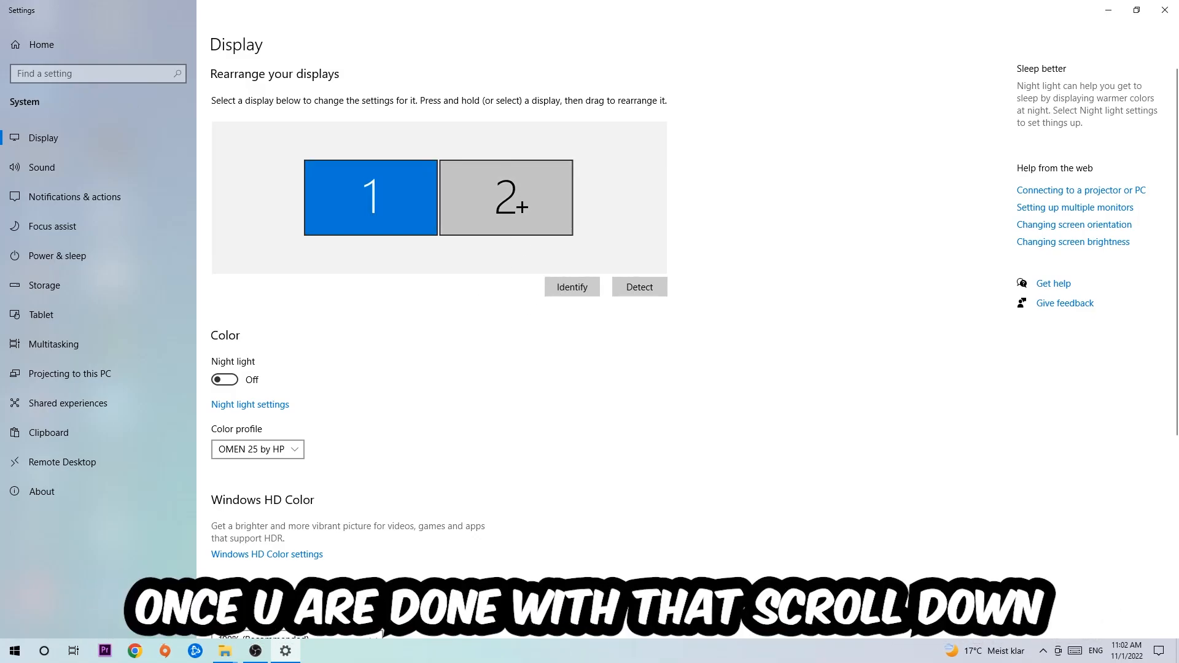
Scroll the Display page down to the Scale and layout options
{"action": "scroll", "scroll_direction": "down", "scroll_amount": 3}
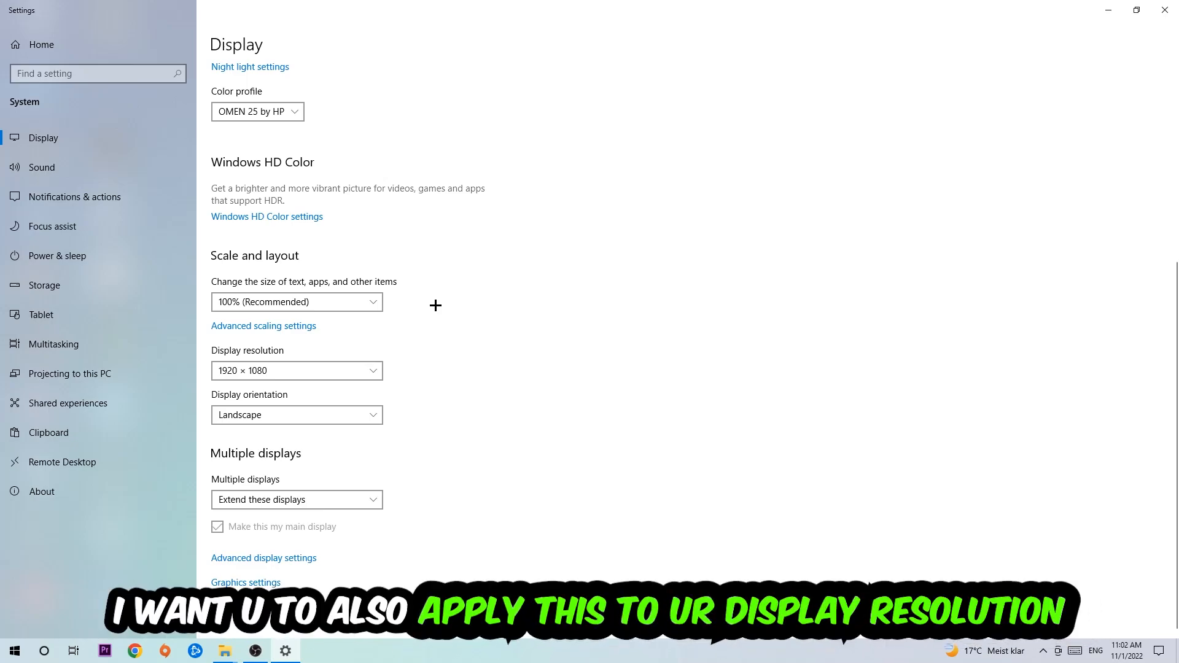
{"action": "mouse_move", "coordinate": [431, 307]}
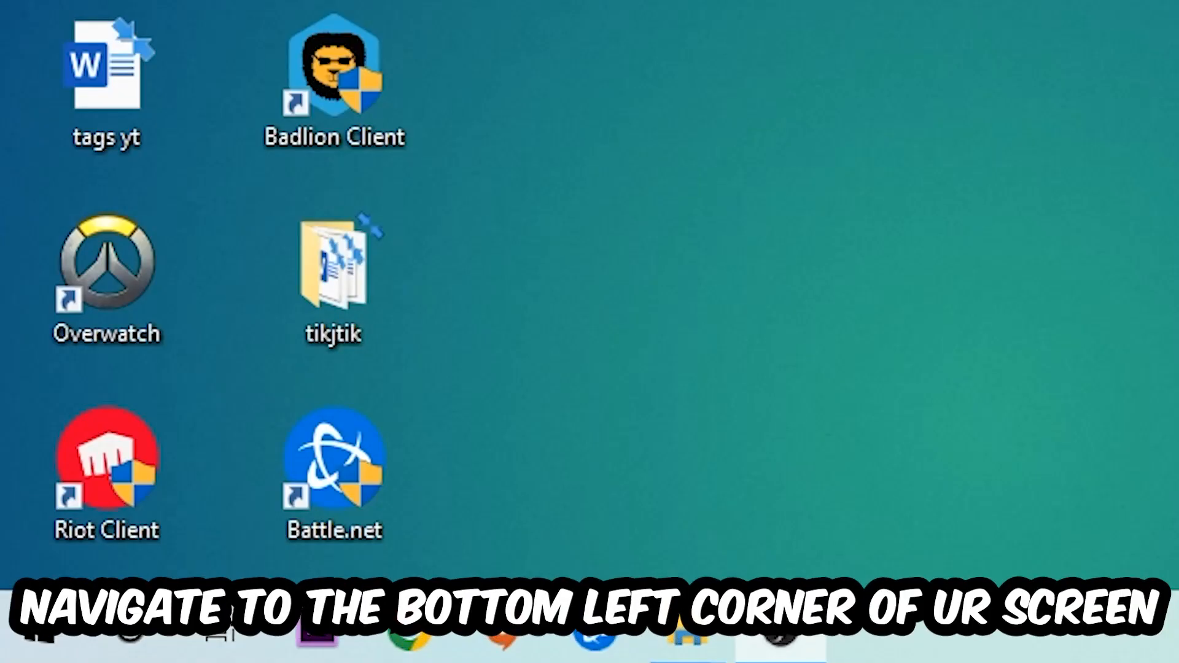
Open Windows Settings from Start and go to Update & Security
{"action": "left_click", "coordinate": [30, 646]}
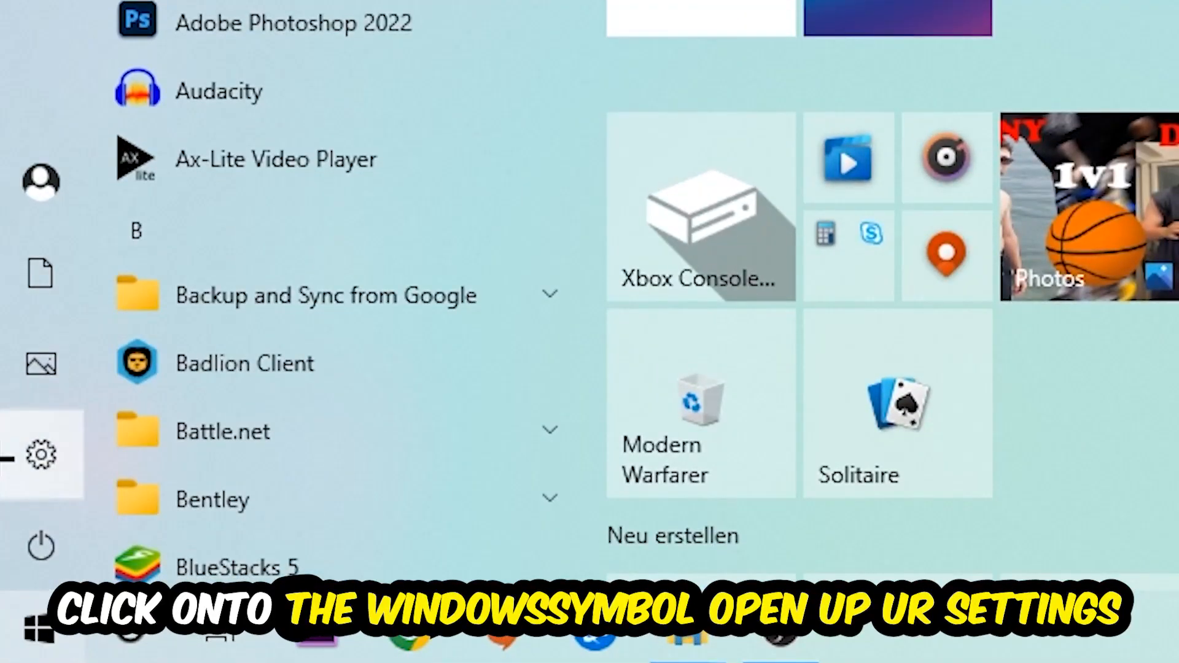
{"action": "left_click", "coordinate": [41, 453]}
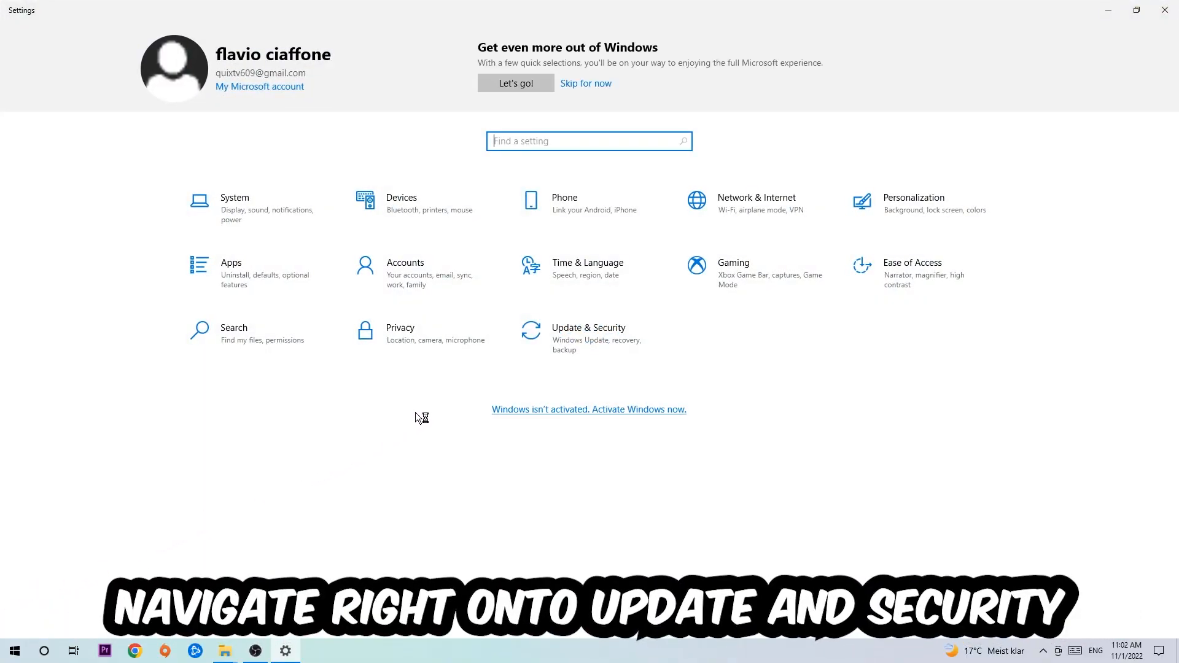
{"action": "left_click", "coordinate": [589, 337]}
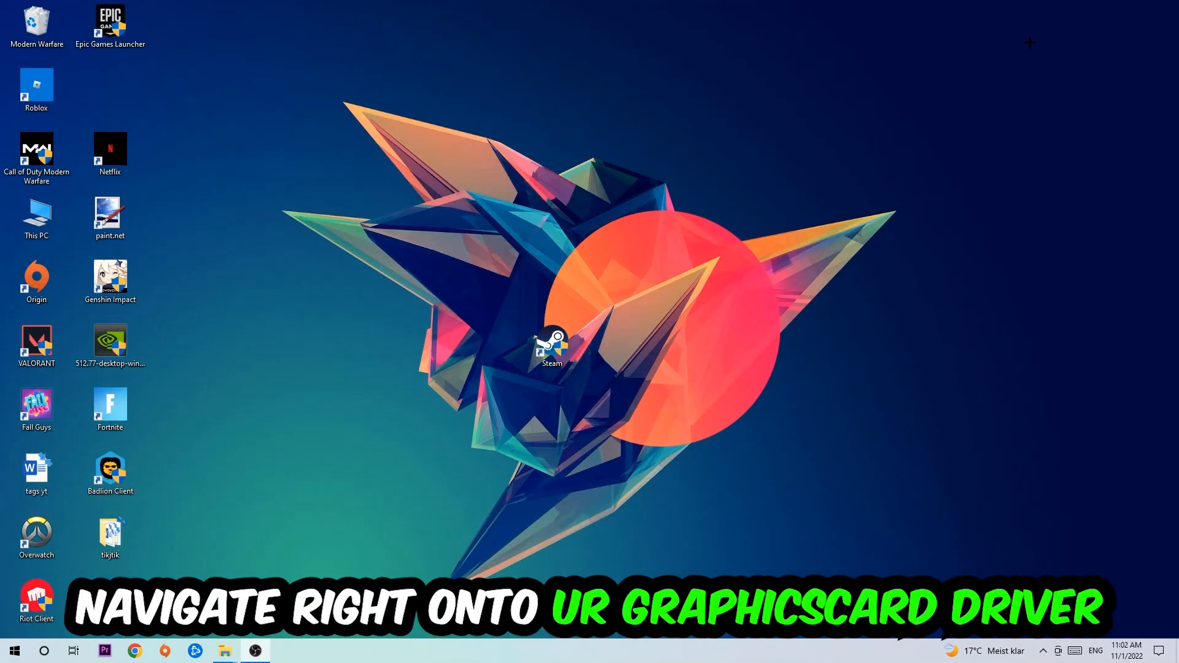
Drag the NVIDIA driver installer icon to the centre of the desktop
{"action": "left_click_drag", "start_coordinate": [110, 342], "coordinate": [478, 222]}
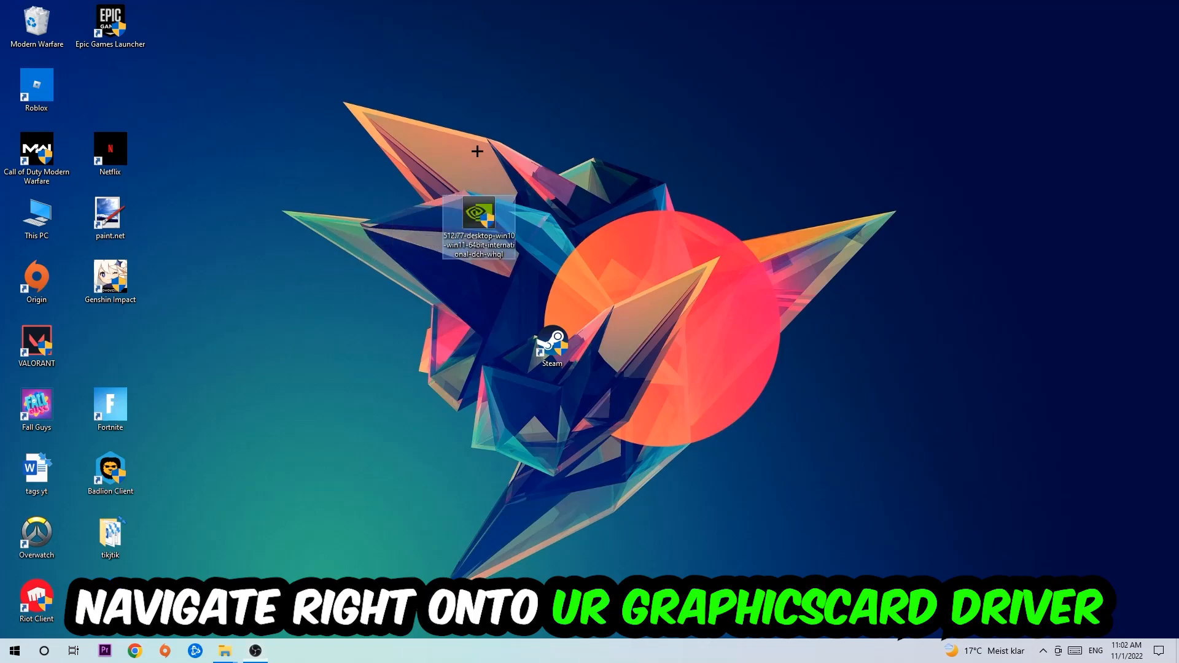